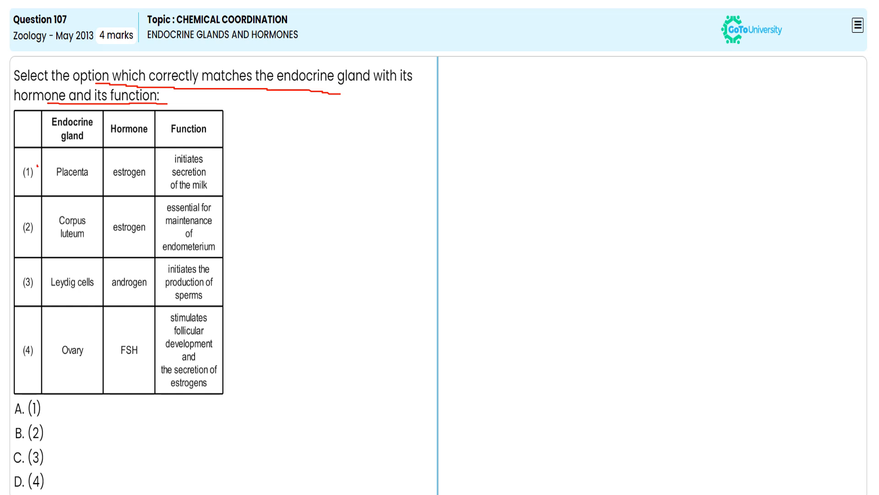
# Cross out option 1 and note that androgens from Leydig's cells trigger sperm manufacturing.
pyautogui.moveTo(20, 163); pyautogui.dragTo(34, 184)
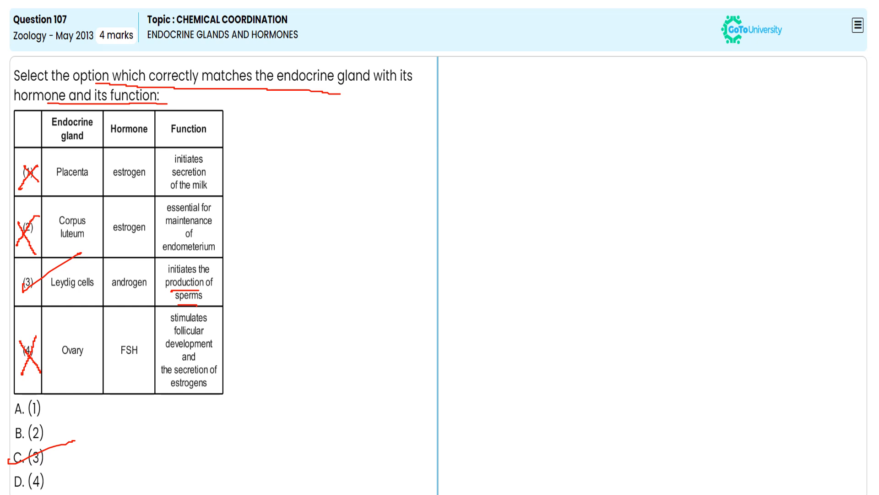
pyautogui.write("Androgens secreted by Leydig's cells triggers the sperm manufacturing process.")
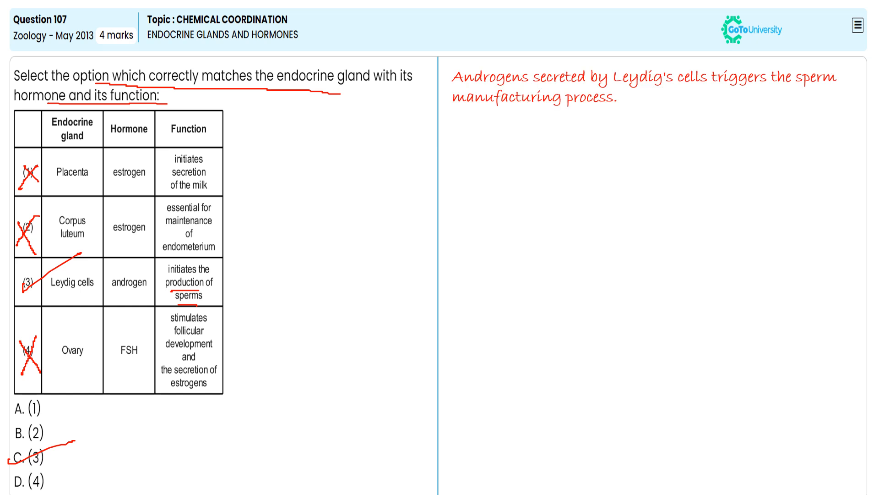